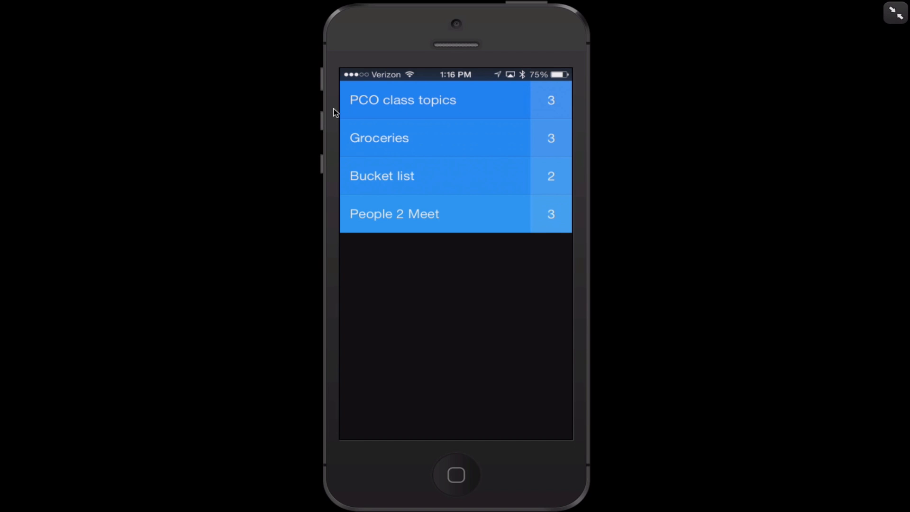
pyautogui.moveTo(352, 111)
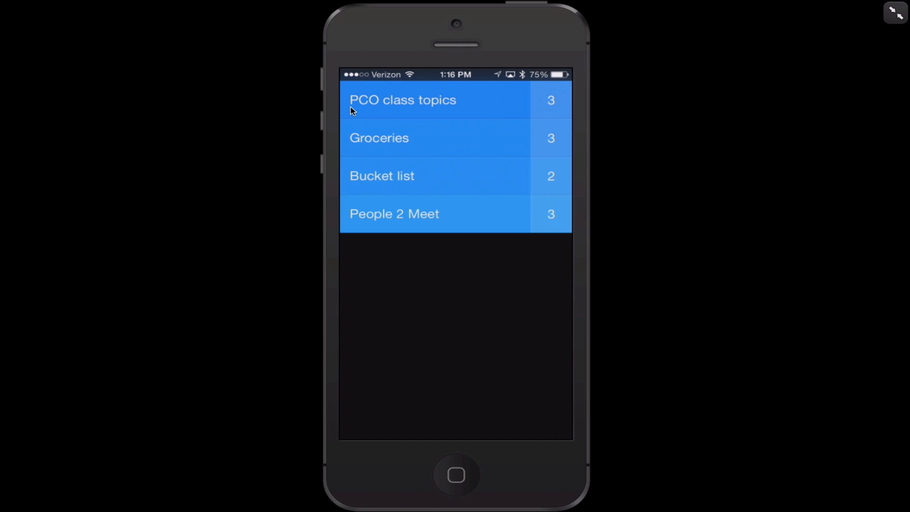
pyautogui.moveTo(466, 106)
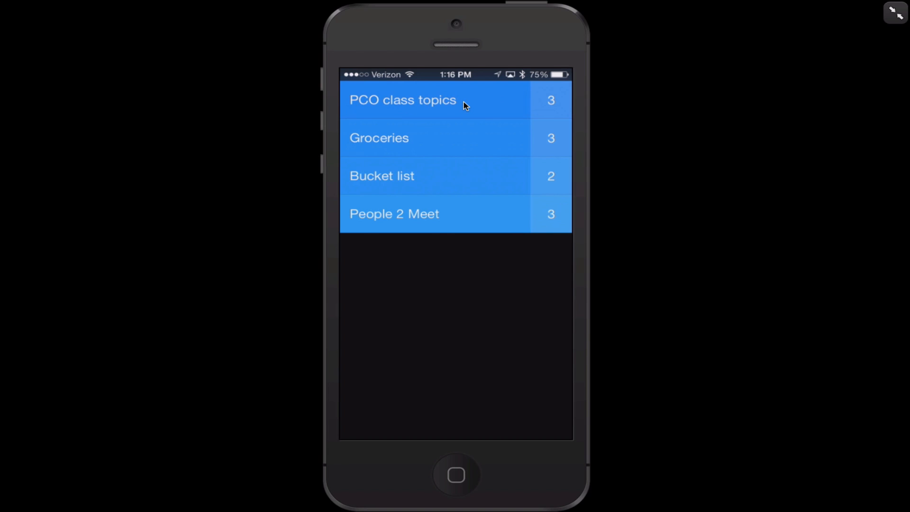
pyautogui.moveTo(419, 185)
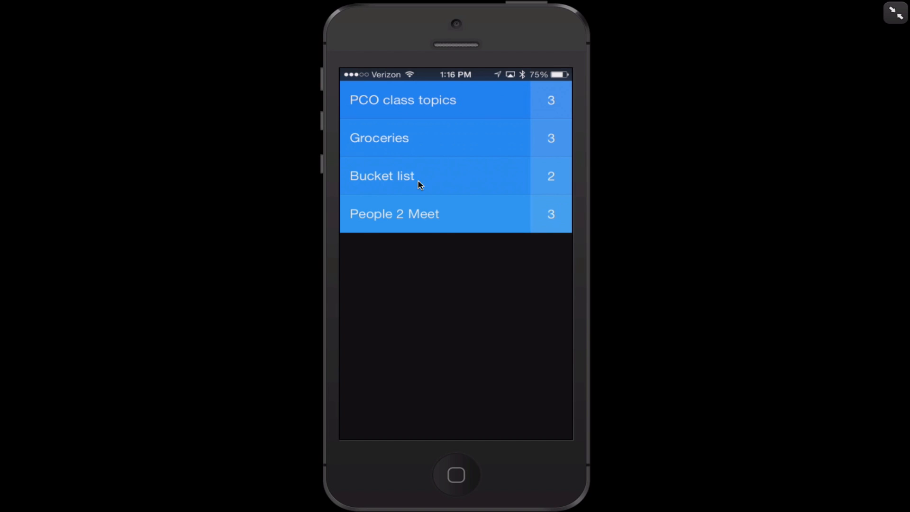
pyautogui.moveTo(448, 219)
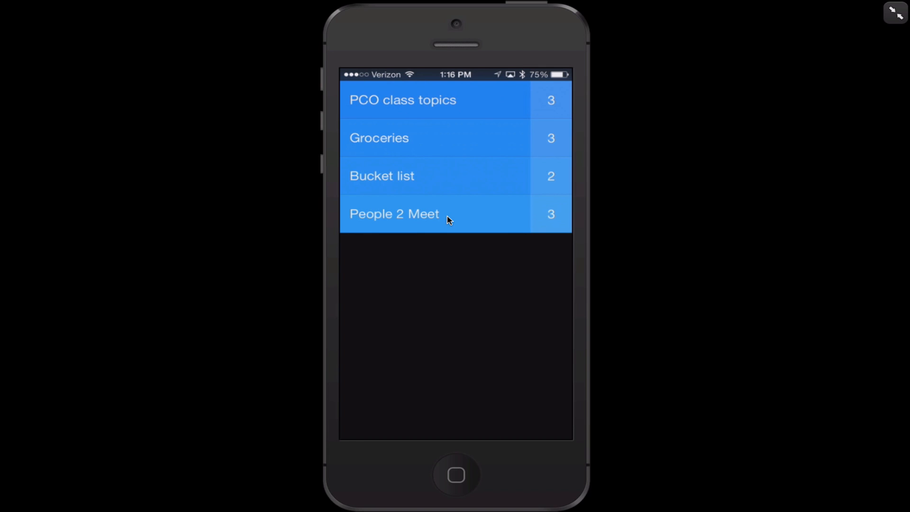
pyautogui.moveTo(722, 228)
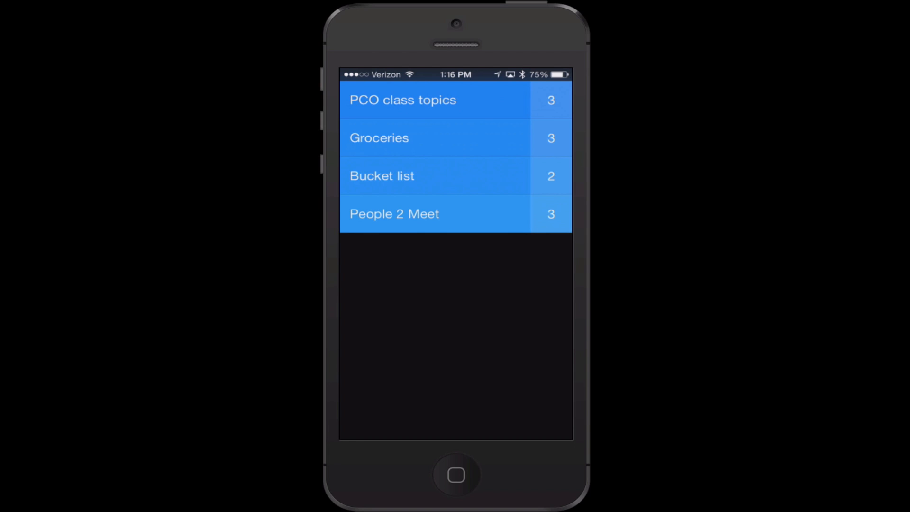
# Go up from the four-list overview to Clear's top-level menu with My Lists, Themes and Settings.
pyautogui.click(379, 138)
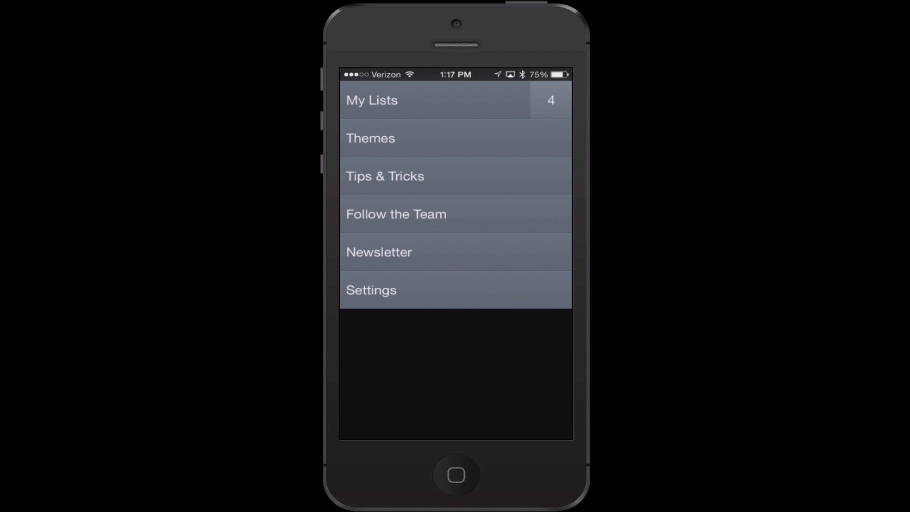
pyautogui.click(371, 290)
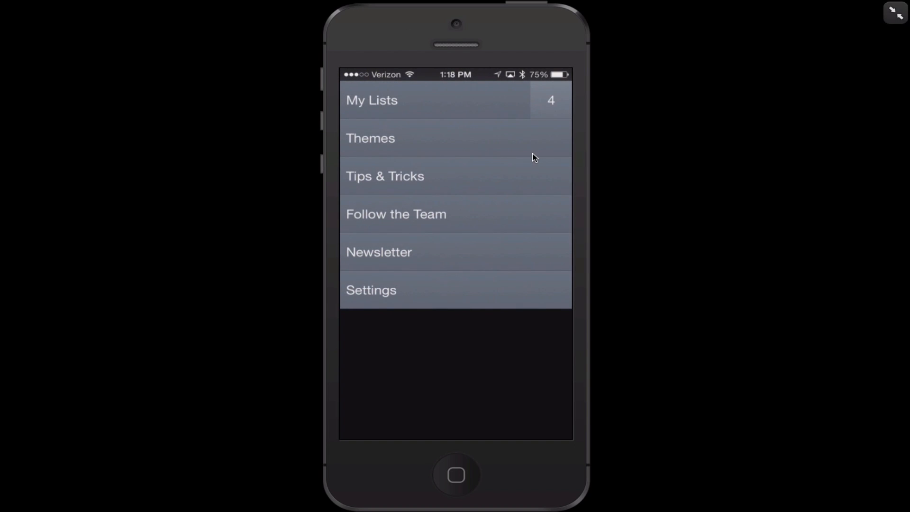
# Switch the app theme from Heat Map to Theme Noir and return to the main menu.
pyautogui.click(370, 138)
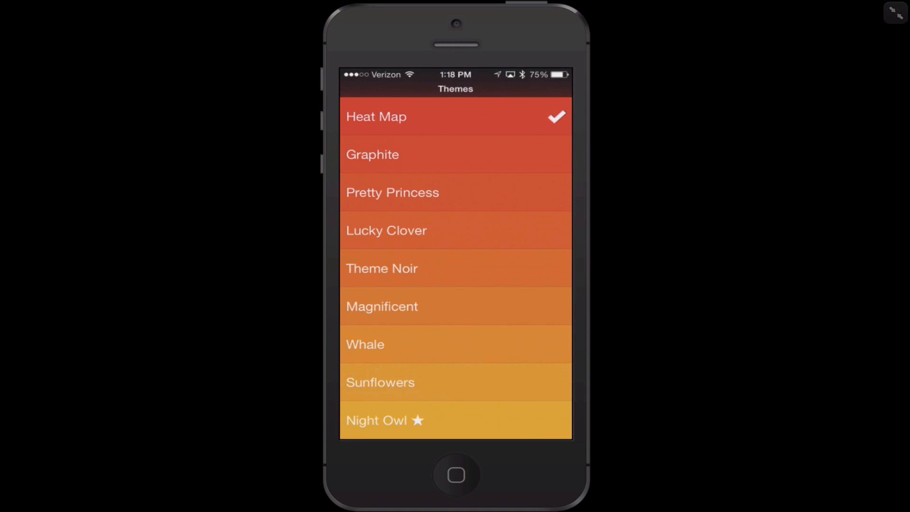
pyautogui.moveTo(601, 74)
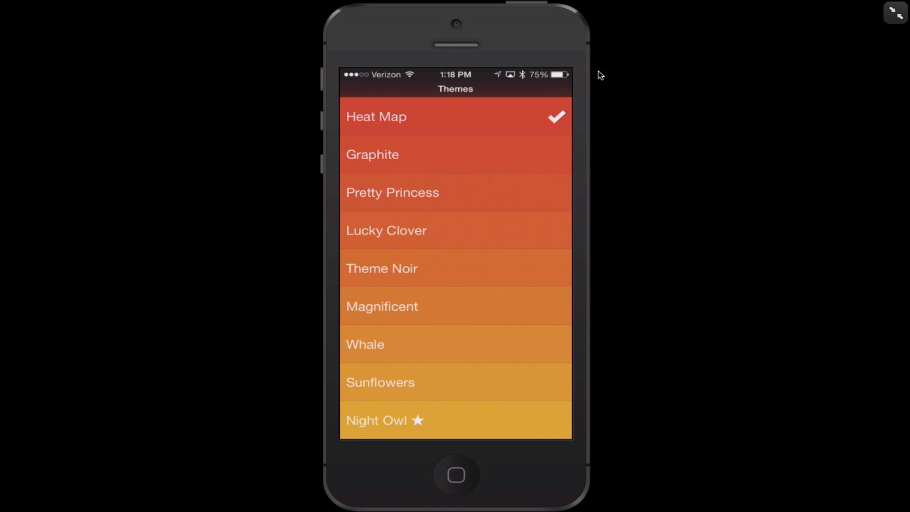
pyautogui.moveTo(702, 372)
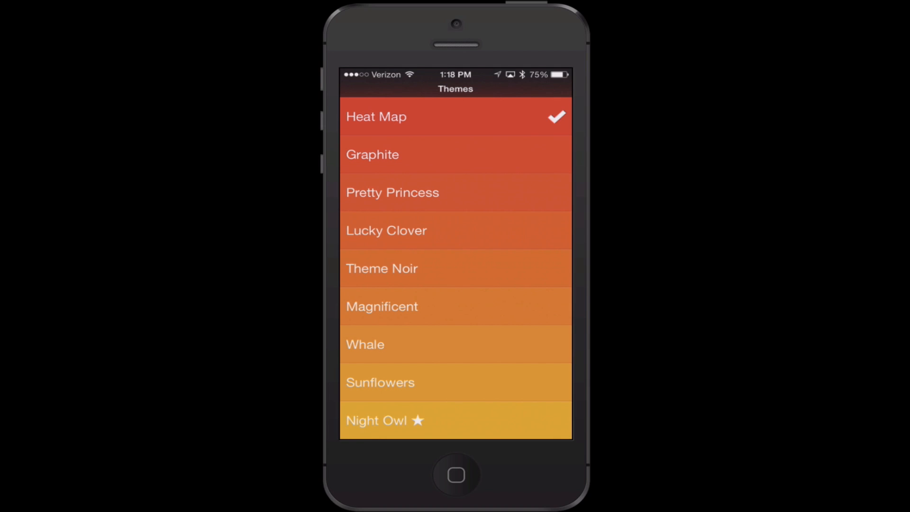
pyautogui.click(392, 192)
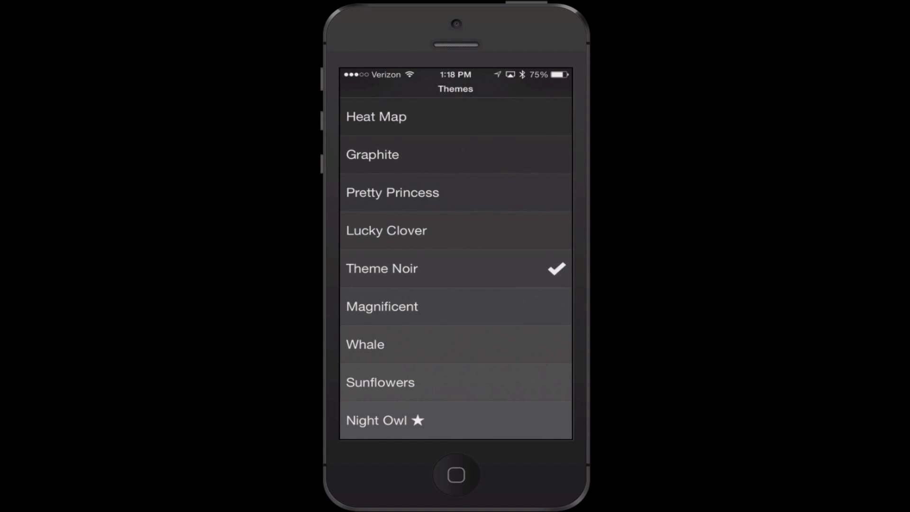
pyautogui.click(377, 116)
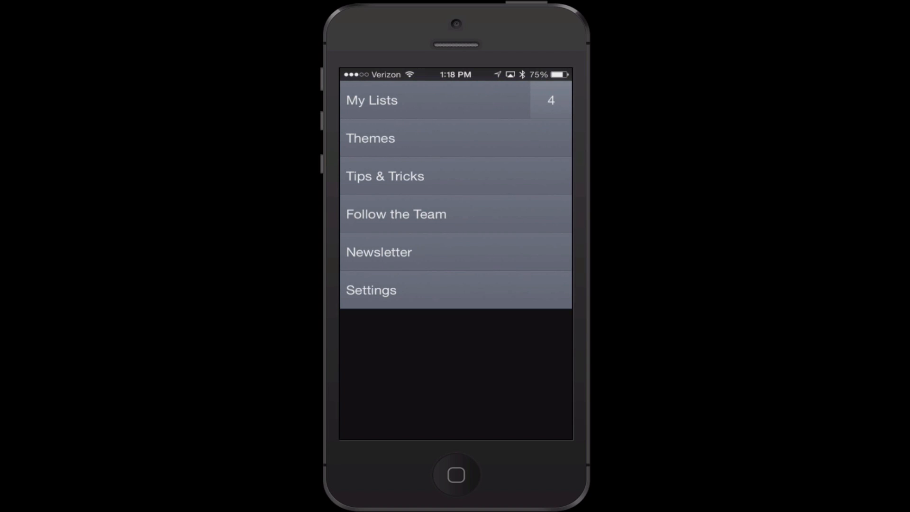
pyautogui.moveTo(477, 308)
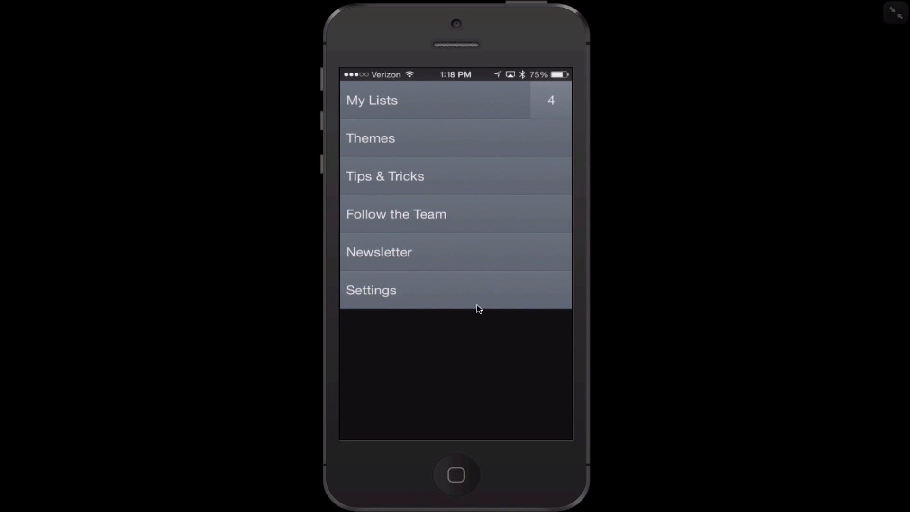
pyautogui.moveTo(331, 176)
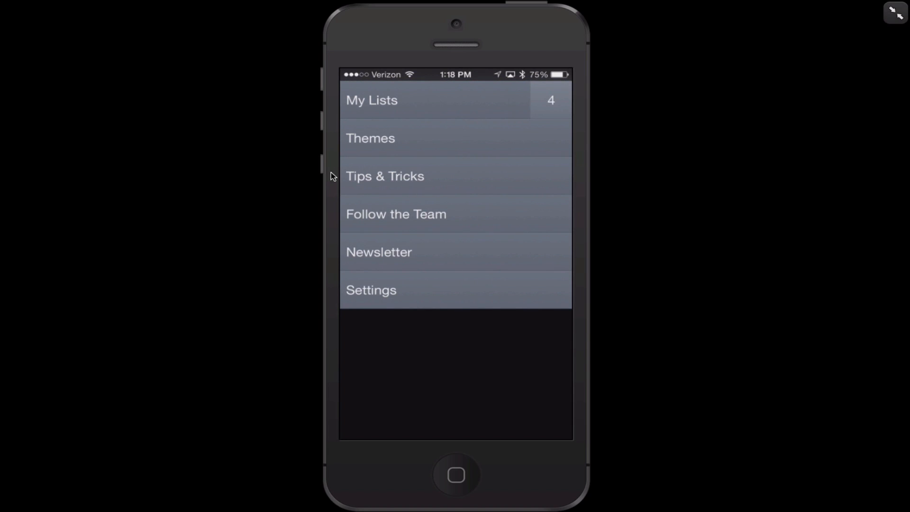
pyautogui.moveTo(748, 232)
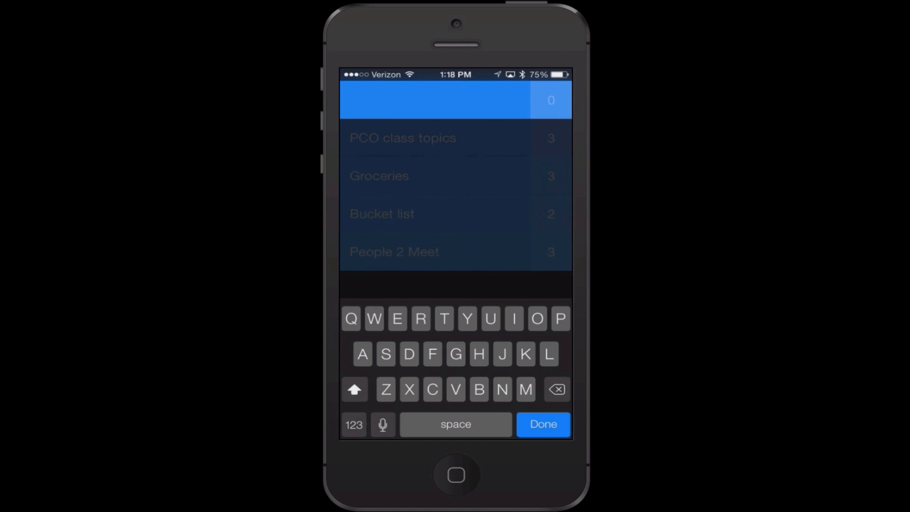
# Name the new list 'Music to check out' and confirm it.
pyautogui.write('Music to check iu')
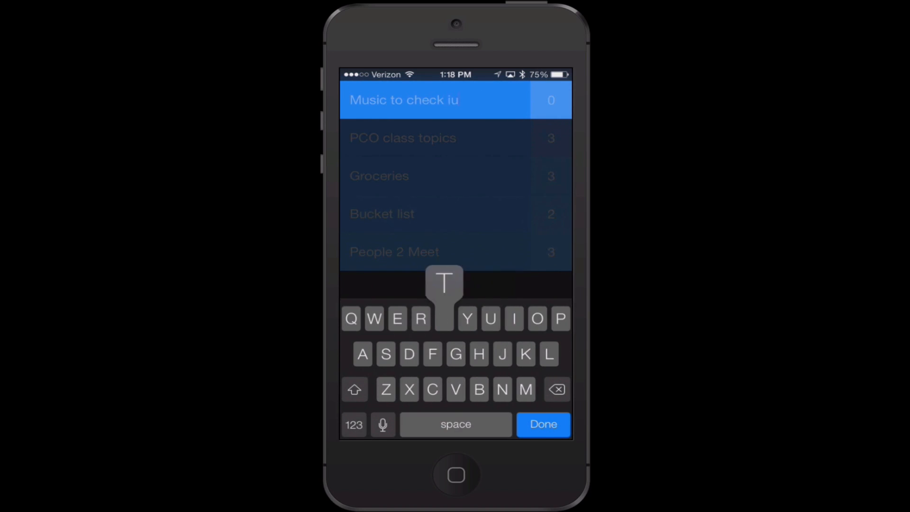
pyautogui.click(542, 423)
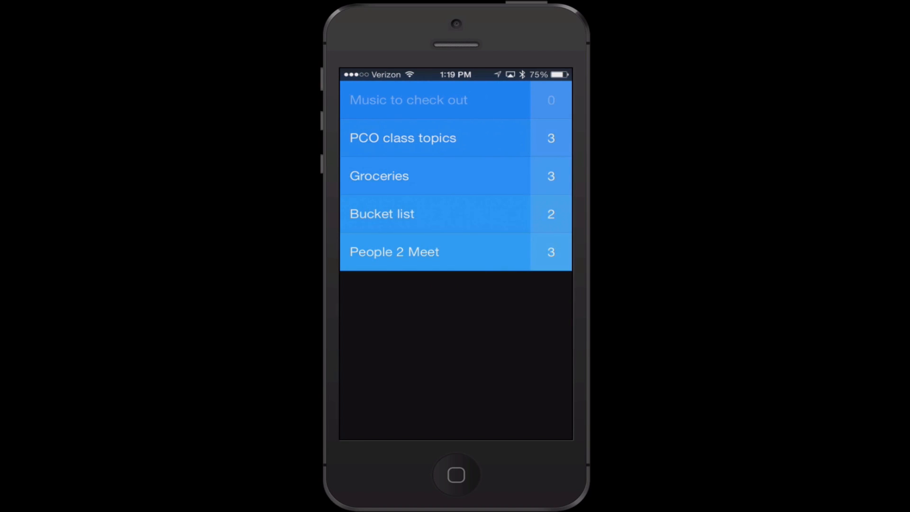
# Enter the Music to check out list and confirm its first entry.
pyautogui.click(407, 99)
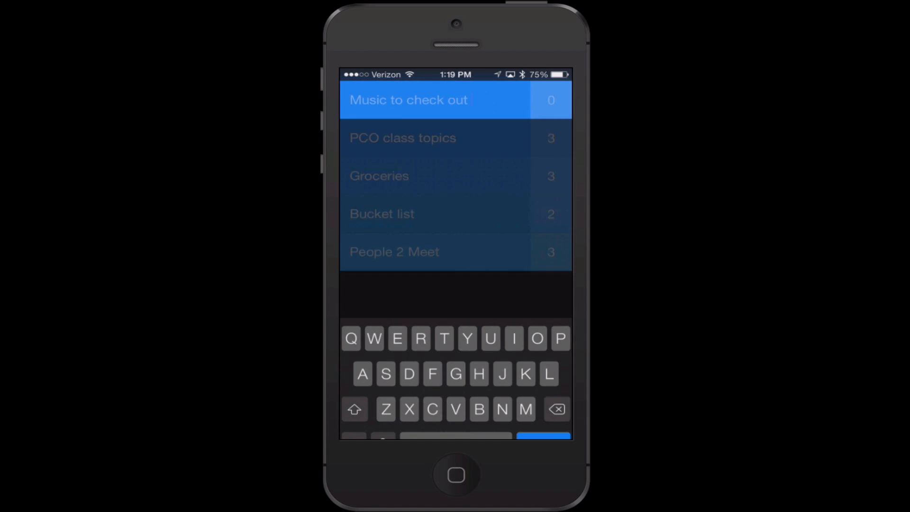
pyautogui.click(407, 100)
pyautogui.write('Rolling s')
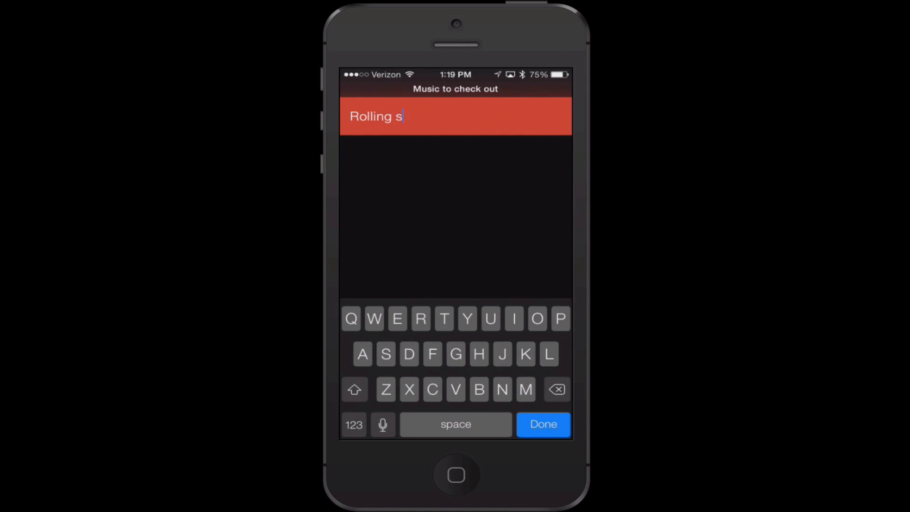
pyautogui.click(542, 424)
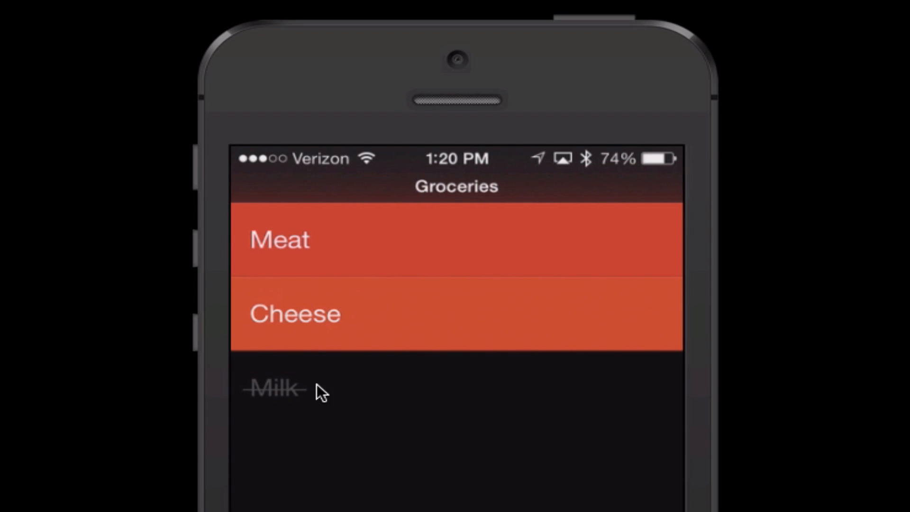
pyautogui.moveTo(292, 417)
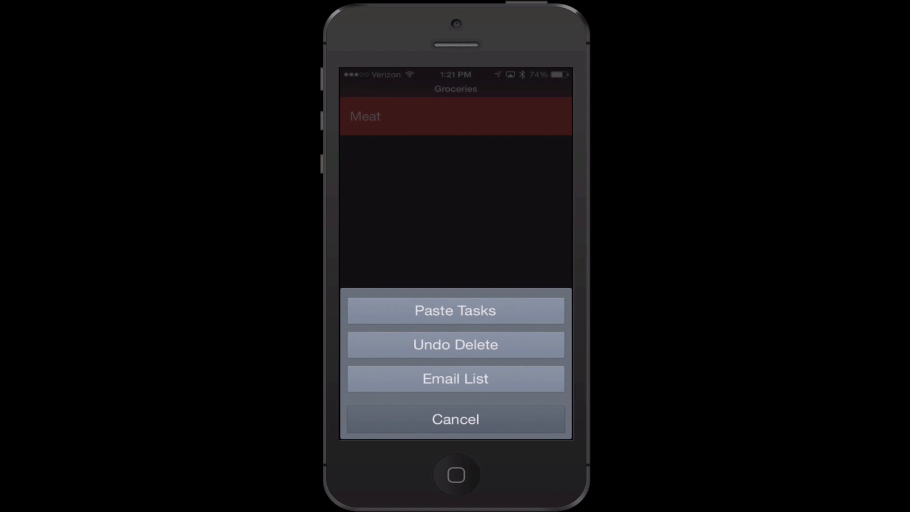
# Undo the delete so the removed grocery items reappear alongside Meat.
pyautogui.click(455, 344)
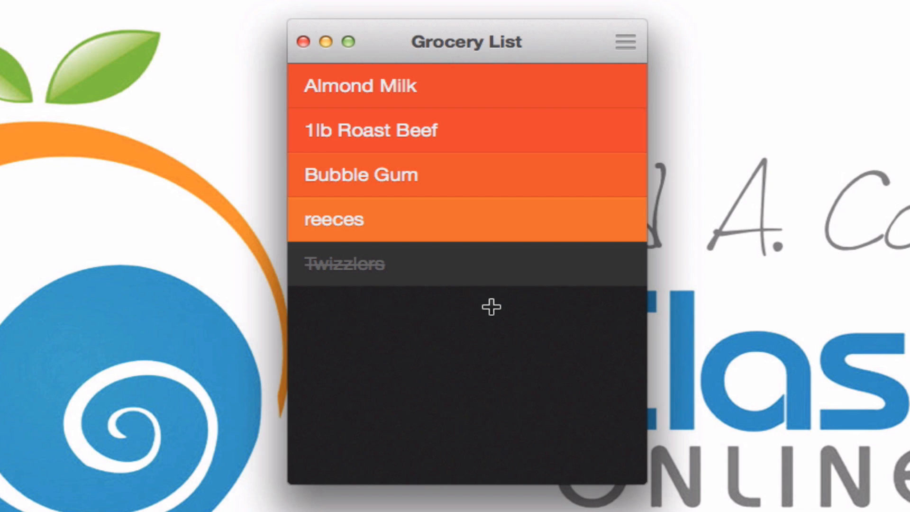
# Add 'Half and Half' as a new item at the bottom of the Grocery List.
pyautogui.write('Half and')
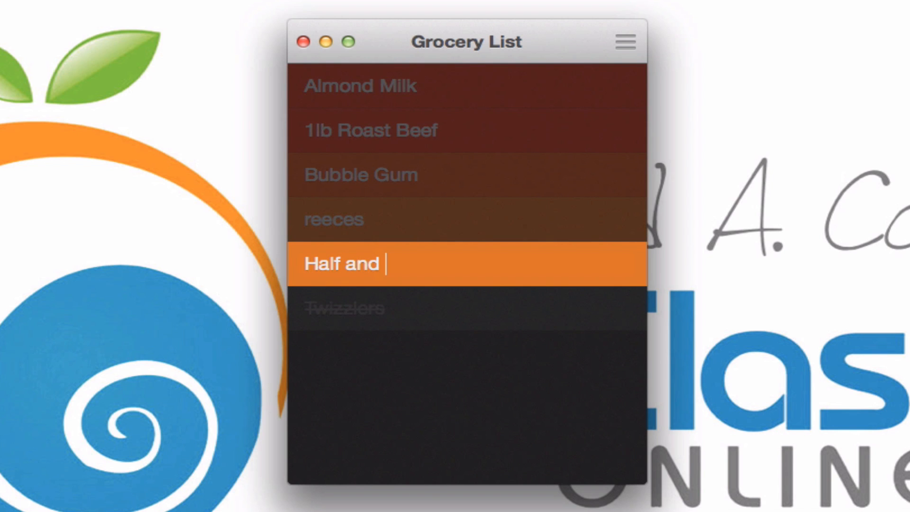
pyautogui.write('Half')
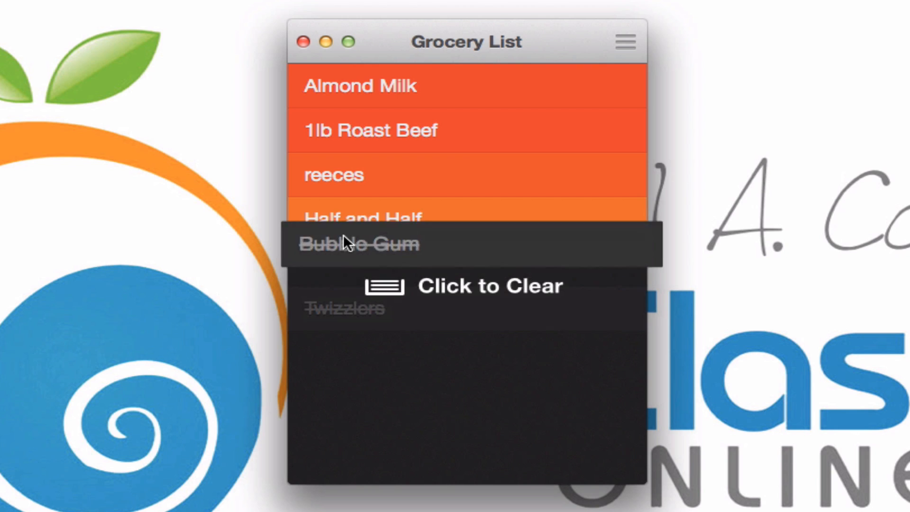
# Restore Bubble Gum as an active item between reeces and Half and Half.
pyautogui.click(358, 244)
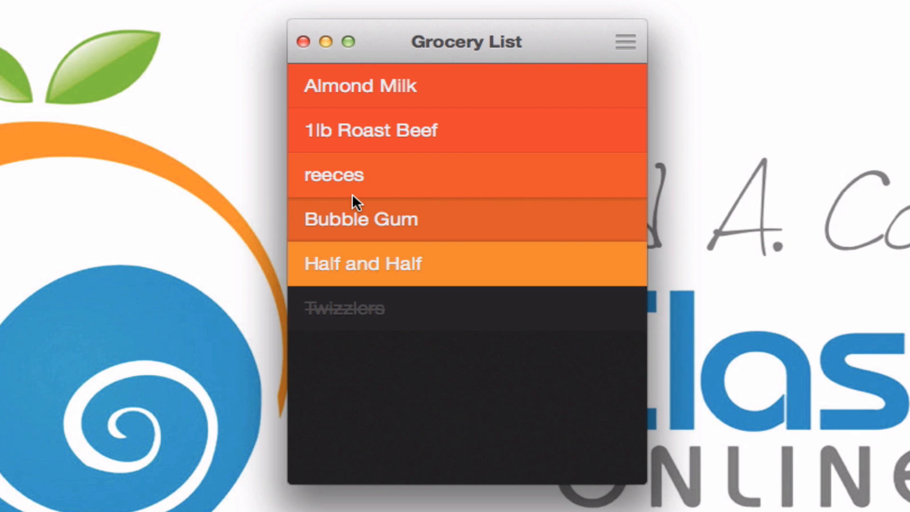
pyautogui.moveTo(393, 183)
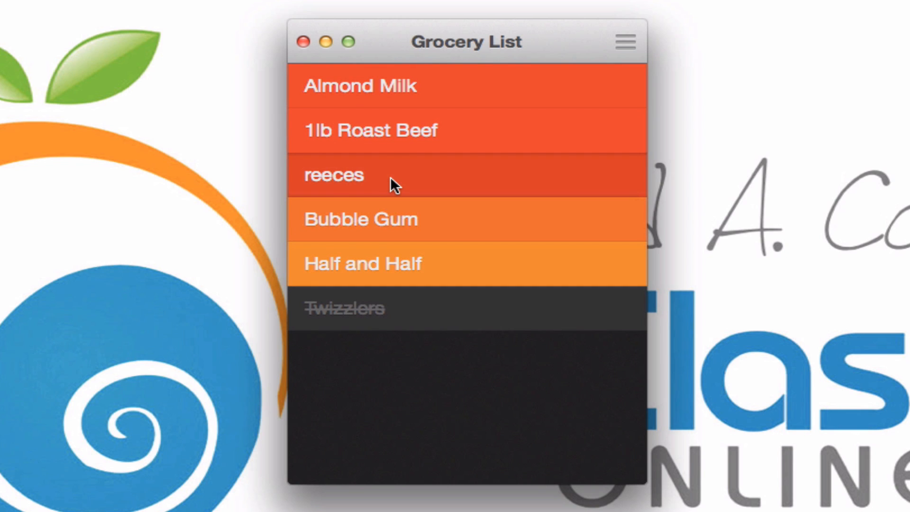
pyautogui.moveTo(353, 183)
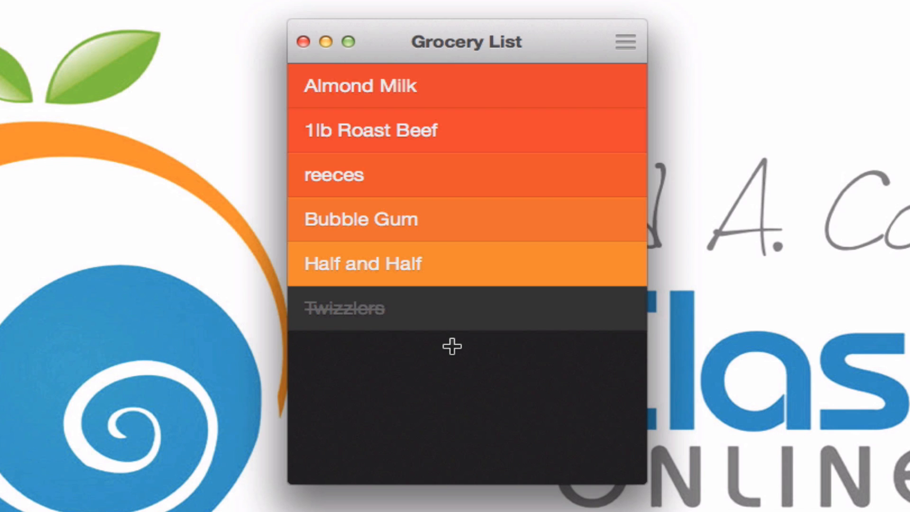
pyautogui.moveTo(398, 329)
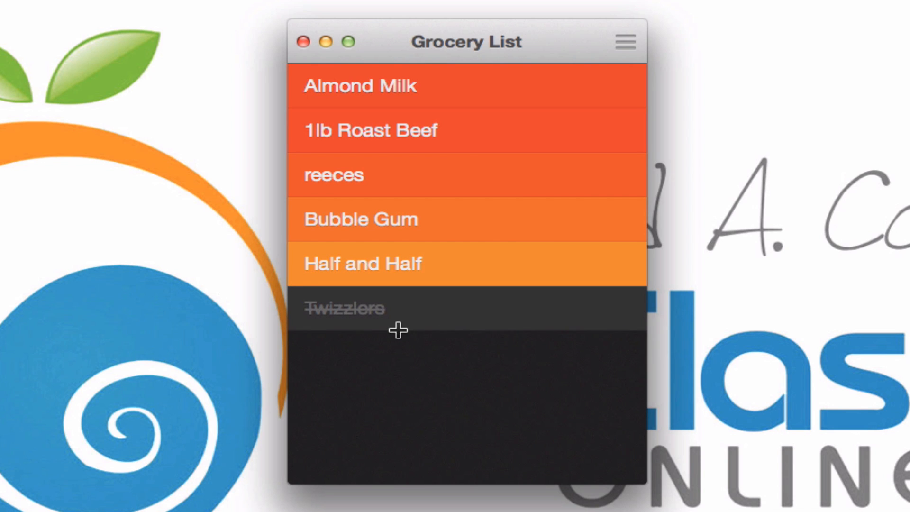
pyautogui.moveTo(391, 425)
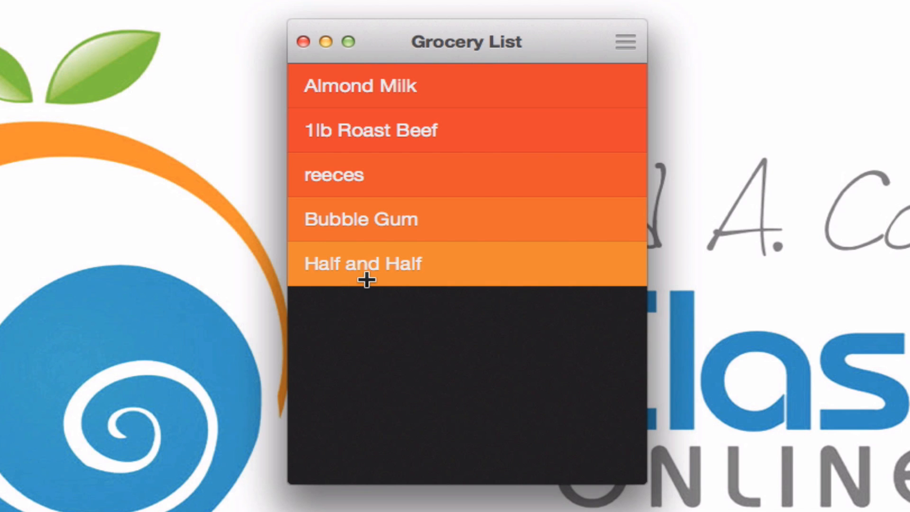
# Clear the completed Twizzlers entry, leaving the five active groceries.
pyautogui.click(364, 264)
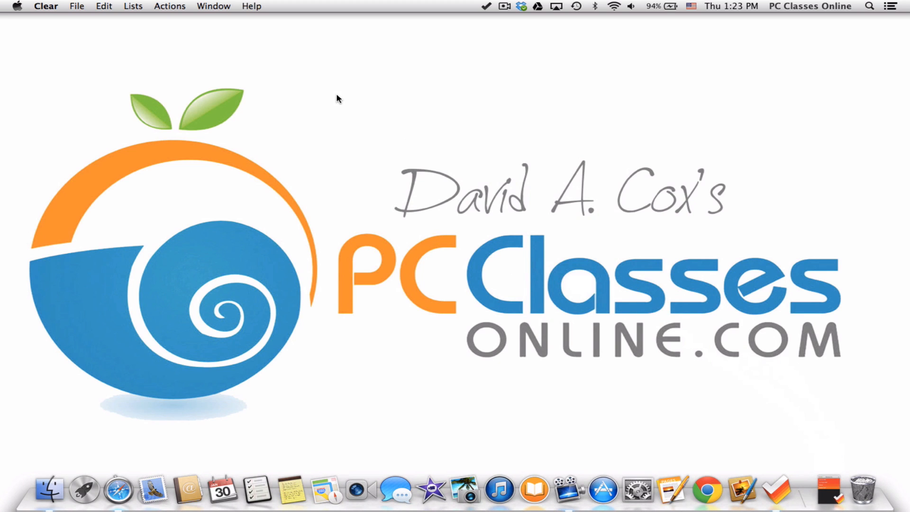
pyautogui.moveTo(771, 139)
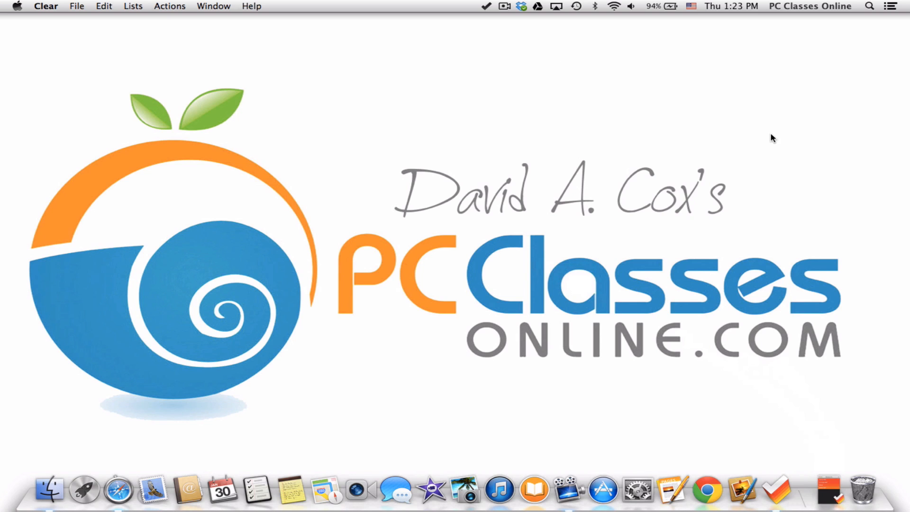